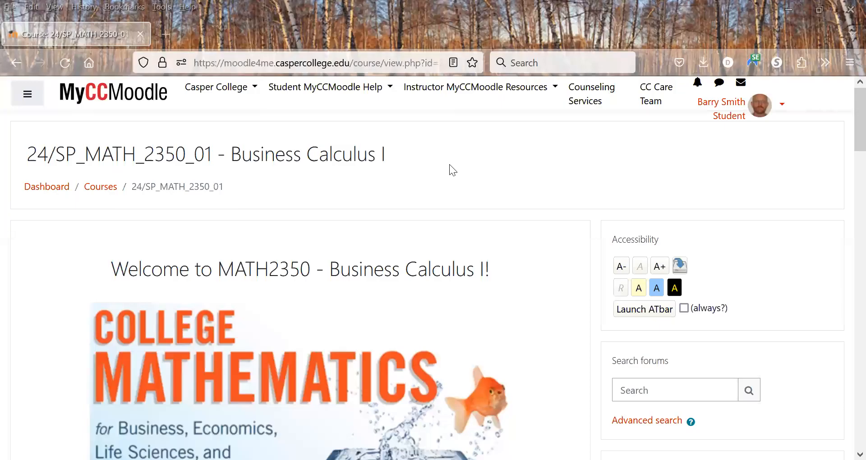
mouse_move(422, 220)
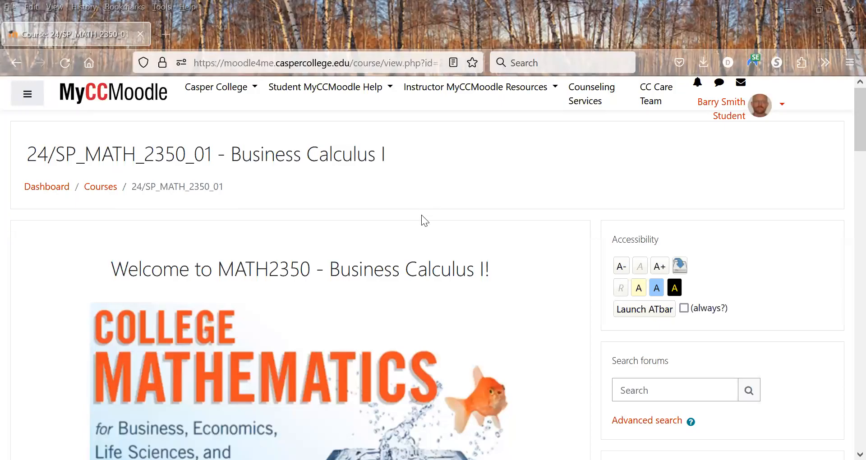
- Scroll down the MATH2350 course page and expand the Course Documents section
scroll(down, 3)
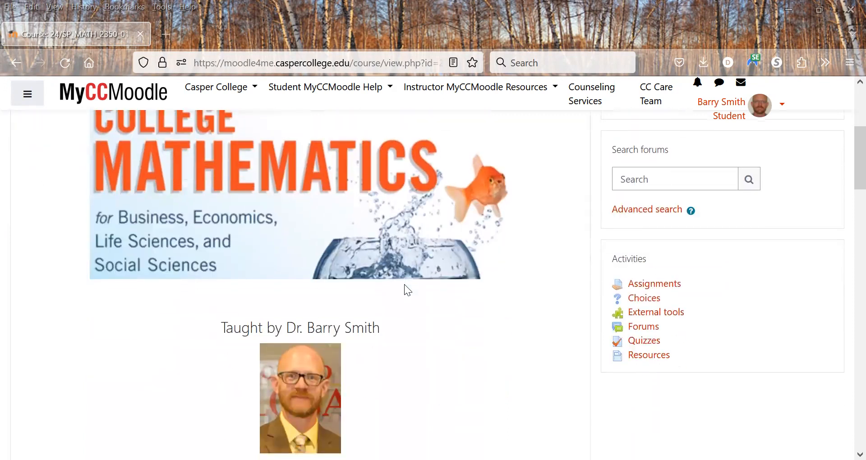
scroll(down, 3)
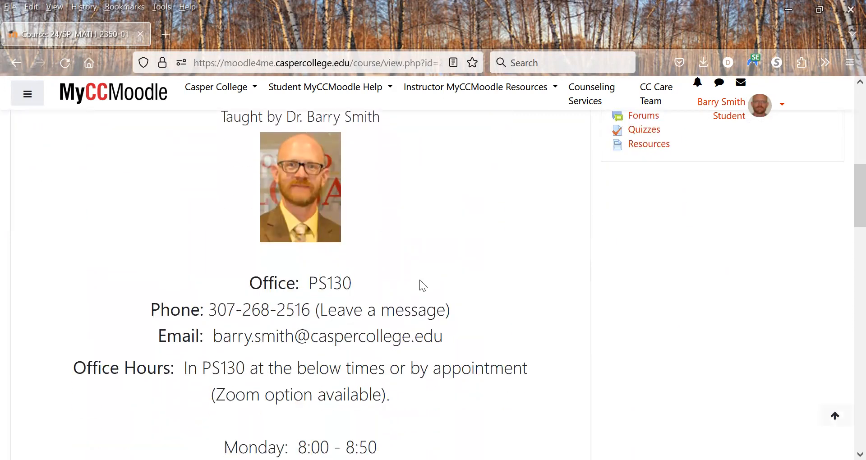
scroll(down, 3)
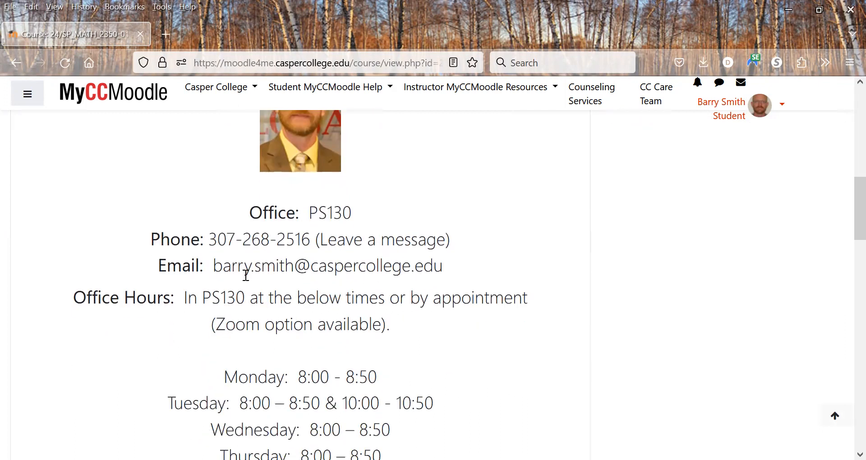
mouse_move(341, 268)
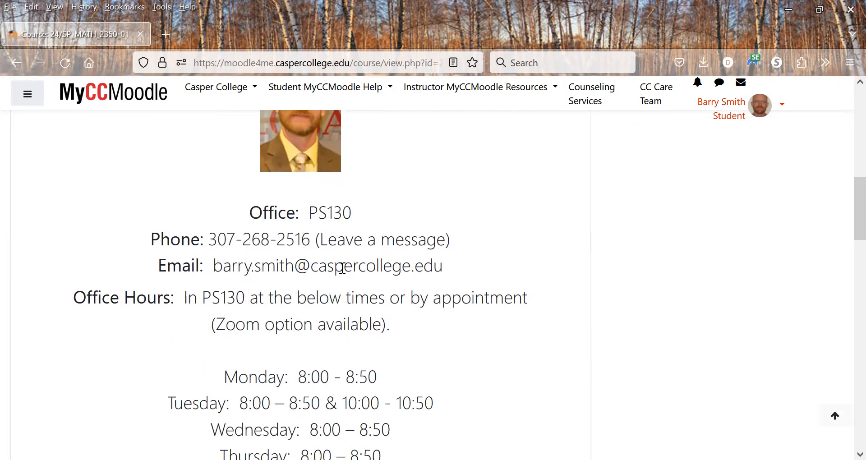
mouse_move(448, 274)
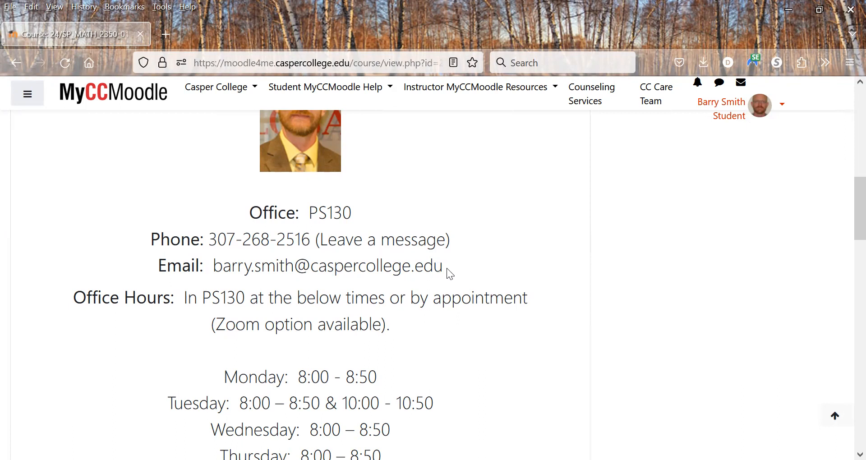
mouse_move(437, 265)
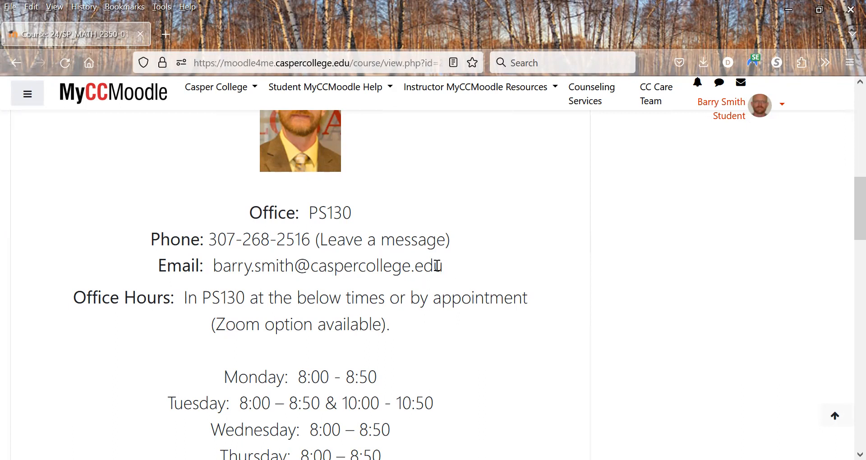
scroll(down, 3)
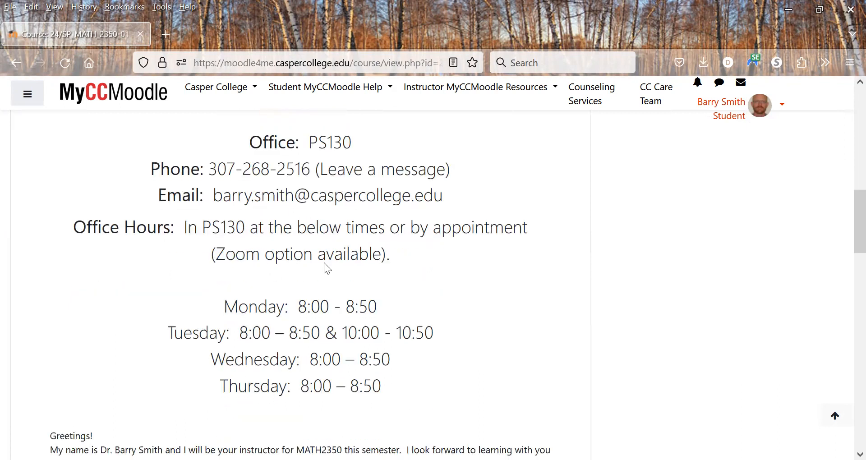
scroll(down, 3)
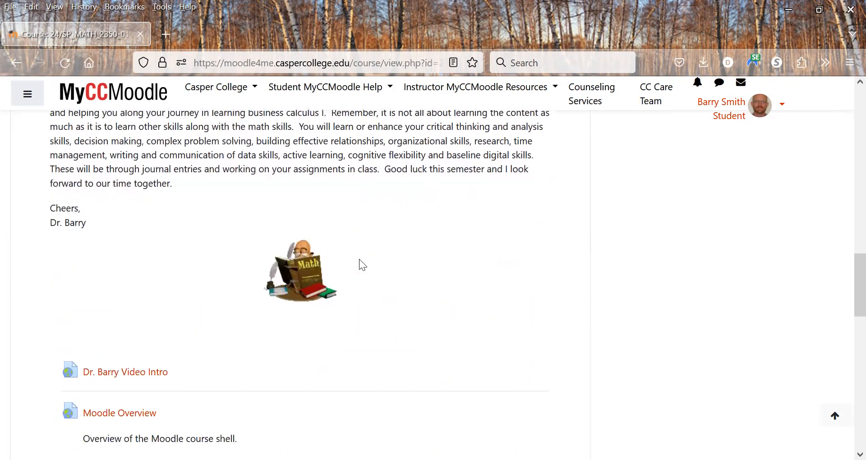
scroll(down, 3)
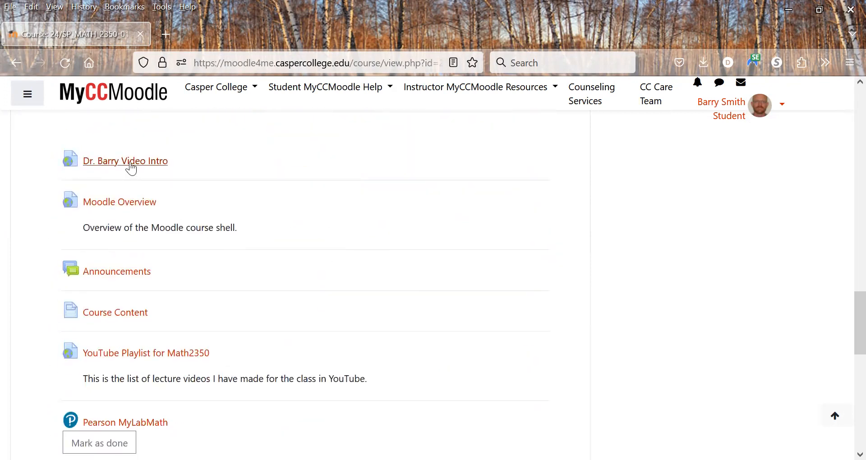
mouse_move(119, 201)
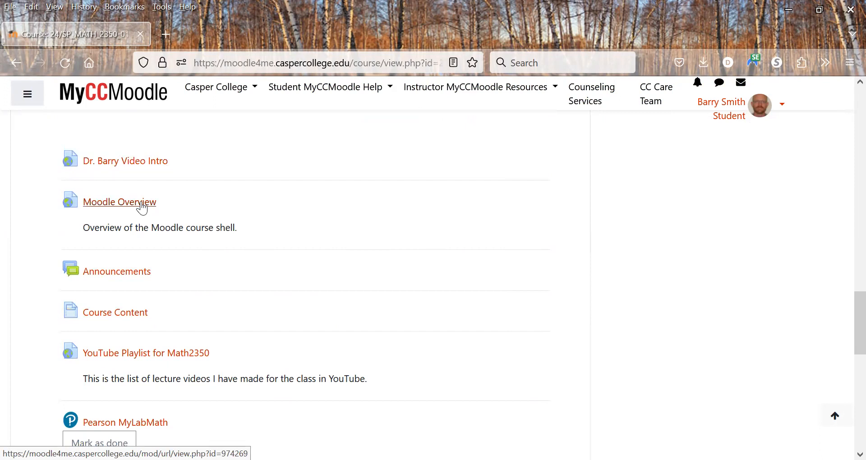
mouse_move(116, 271)
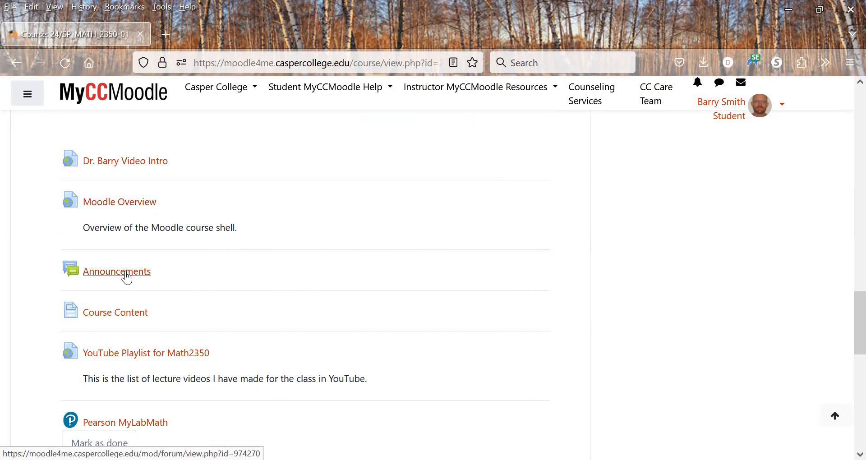
scroll(down, 3)
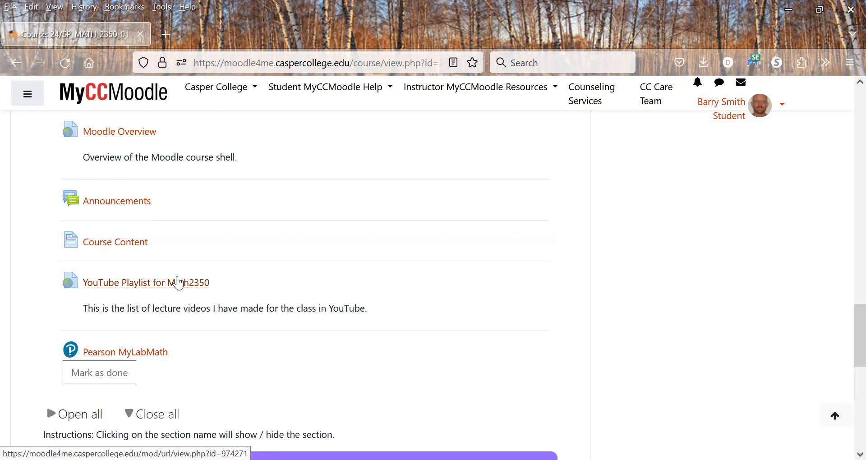
mouse_move(191, 260)
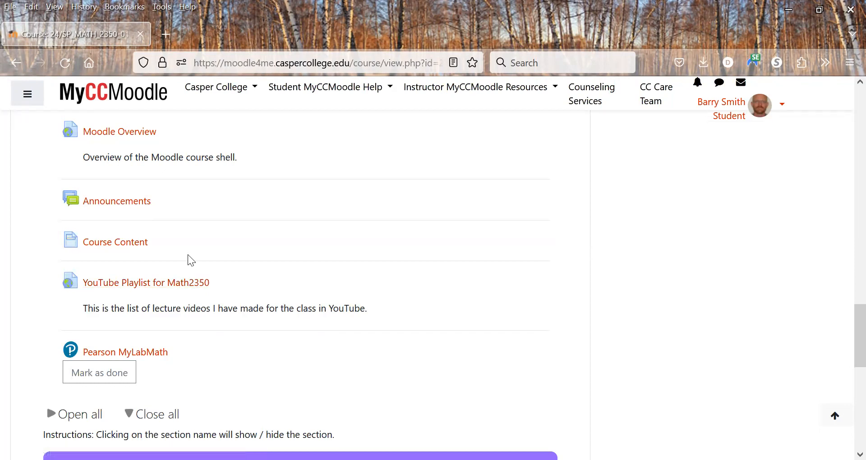
mouse_move(171, 287)
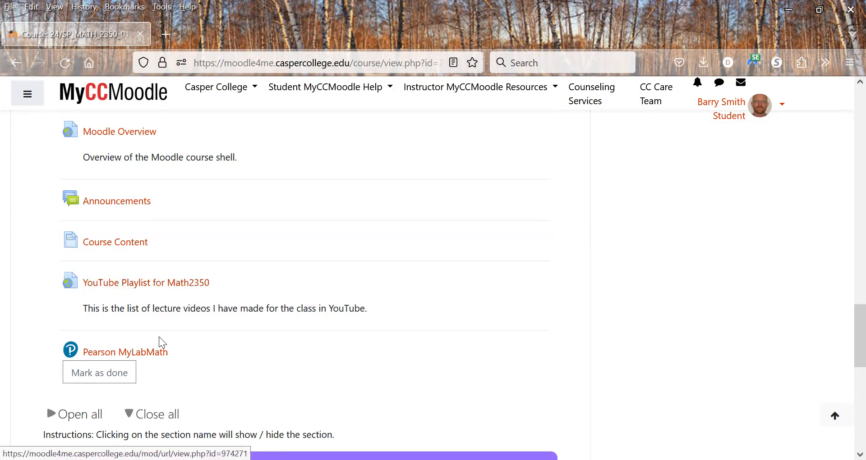
scroll(down, 3)
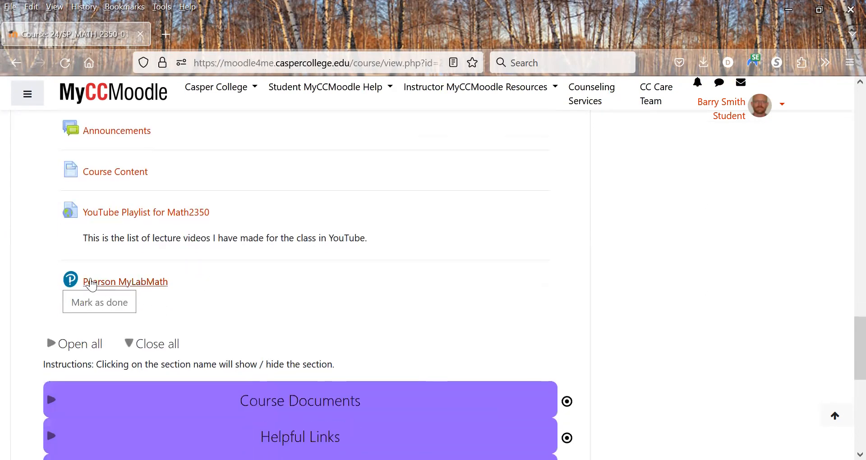
mouse_move(159, 282)
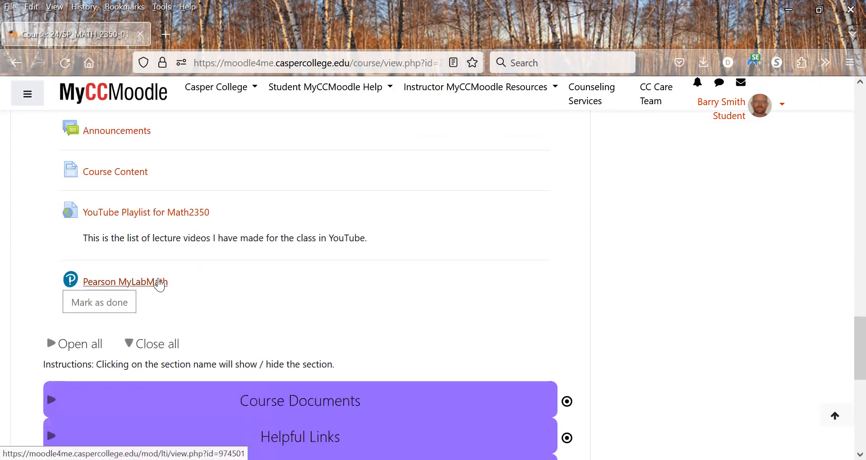
mouse_move(150, 290)
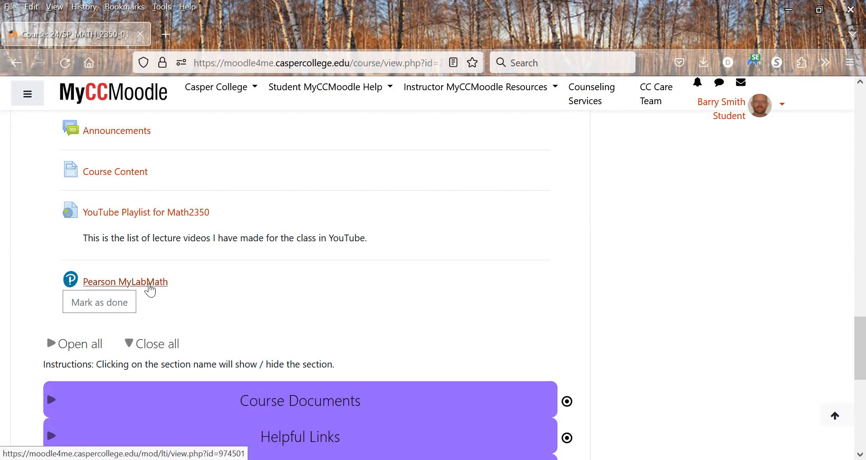
scroll(down, 3)
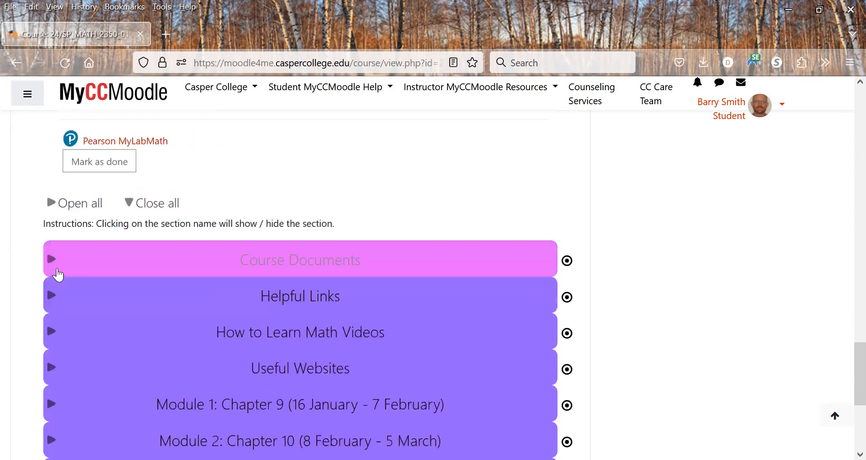
click(299, 260)
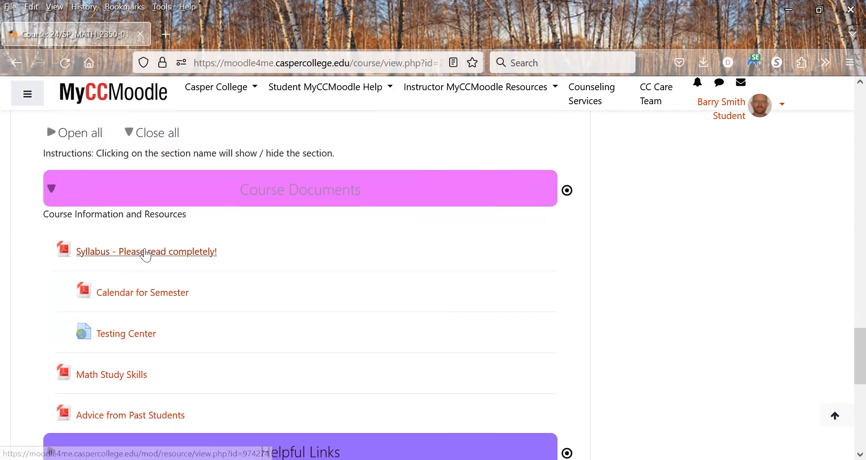
mouse_move(141, 292)
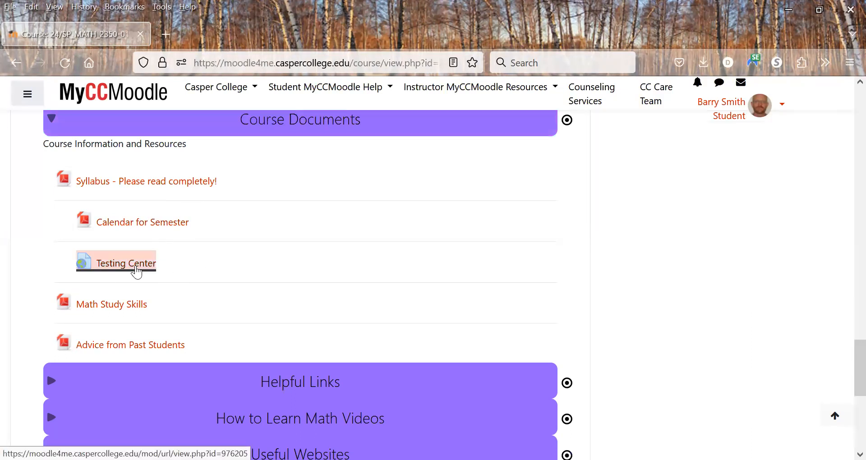
- Open the Testing Center link to view the college's semester testing hours and campus map
click(127, 262)
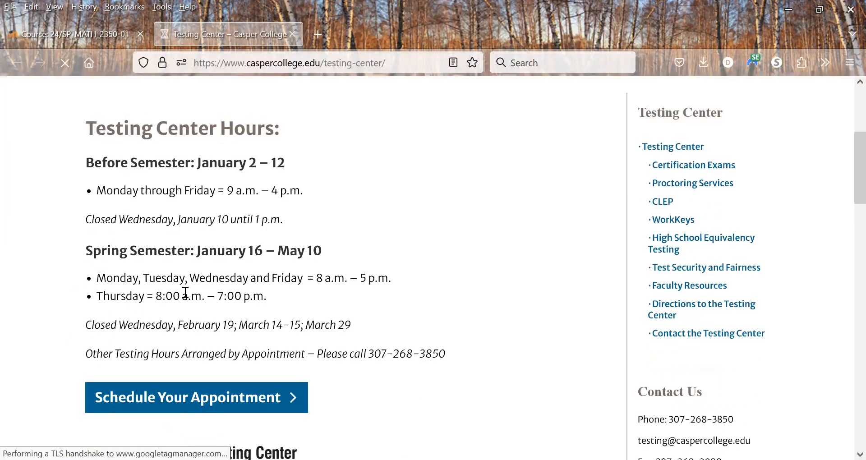
scroll(down, 3)
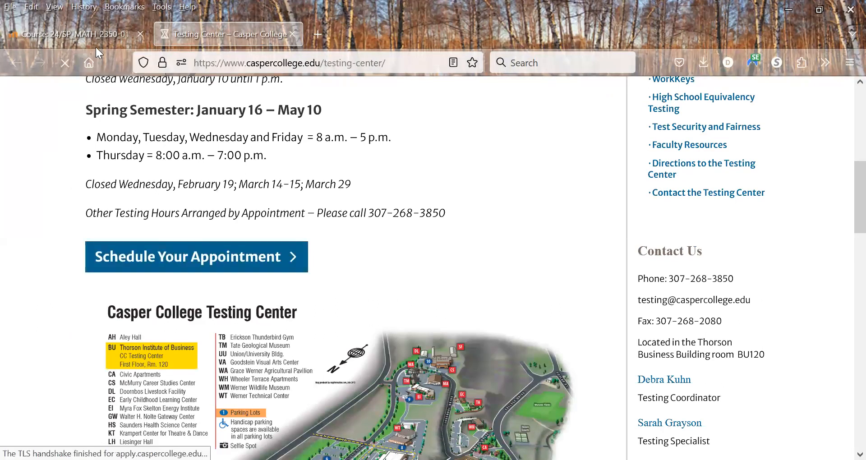
- Return to the MyCCMoodle course tab with Course Documents still expanded
click(66, 33)
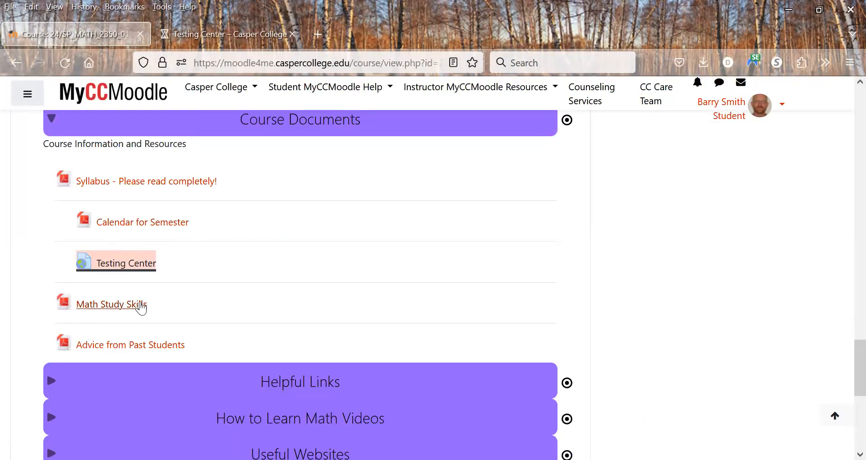
mouse_move(182, 307)
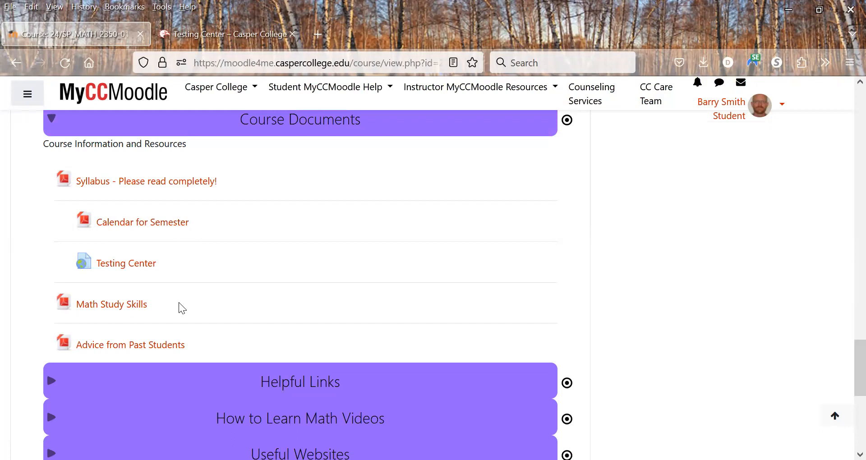
mouse_move(111, 304)
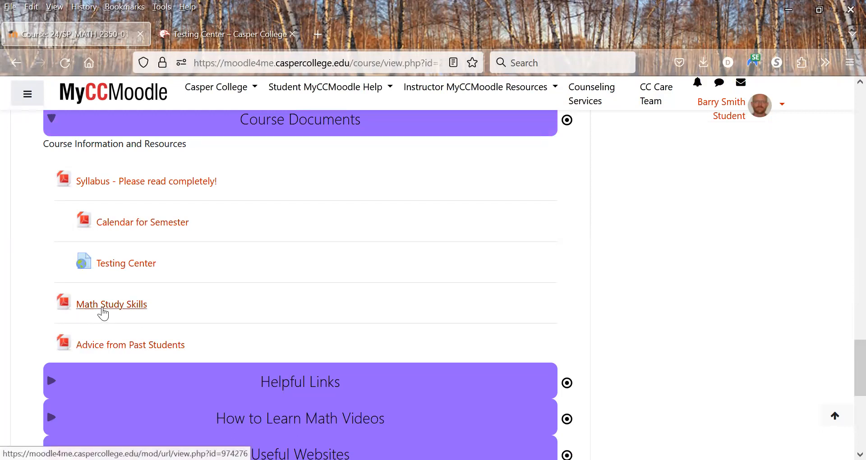
mouse_move(116, 309)
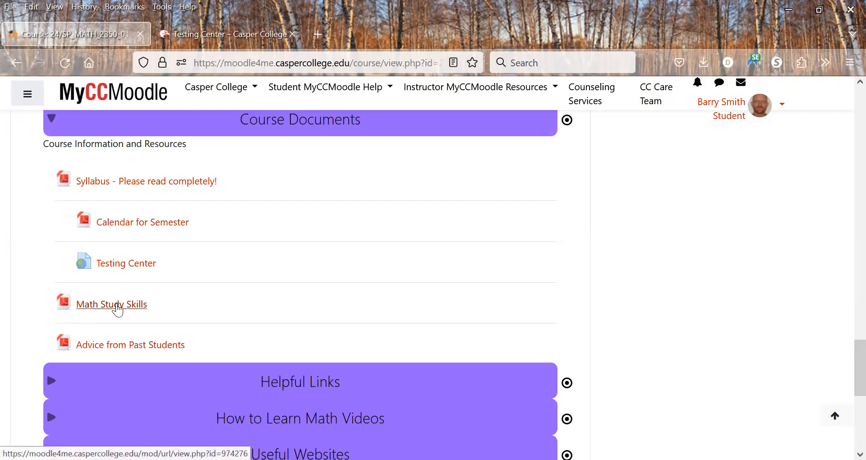
mouse_move(151, 308)
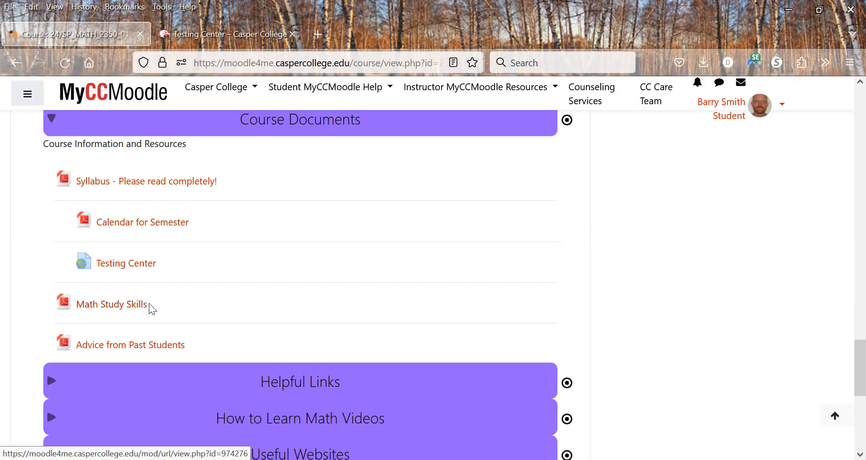
mouse_move(188, 307)
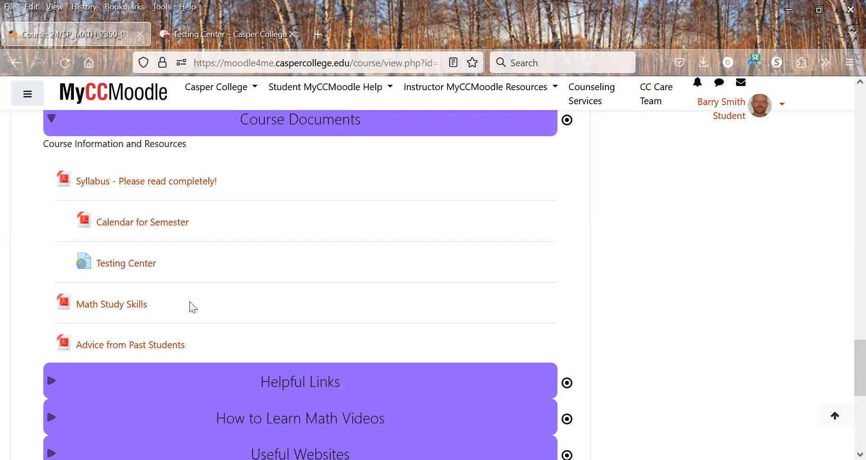
mouse_move(278, 327)
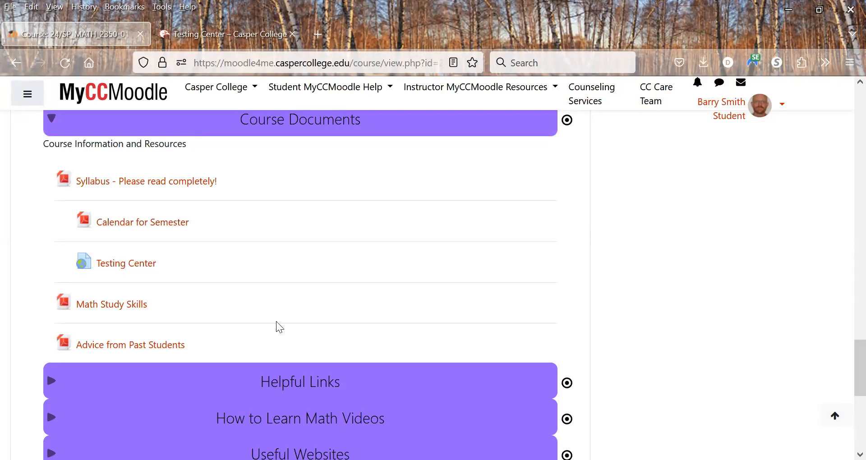
mouse_move(220, 336)
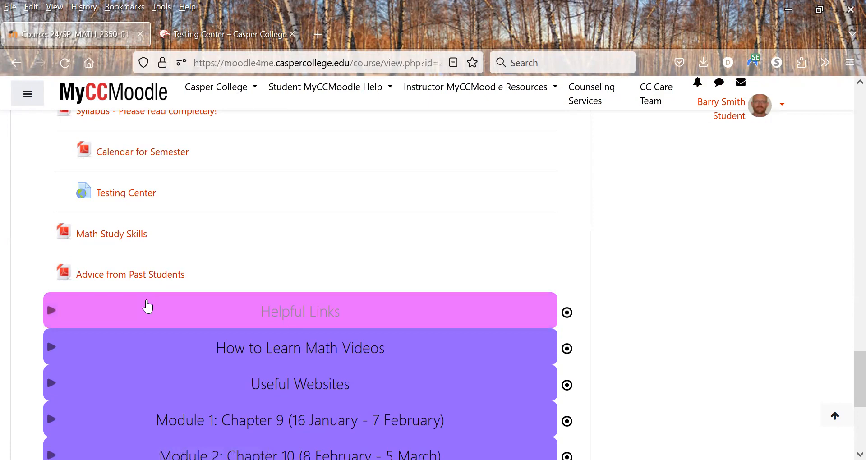
- Expand Helpful Links to see the Digital Learning Center, Help Desk, Disability Services and tutoring links
click(300, 311)
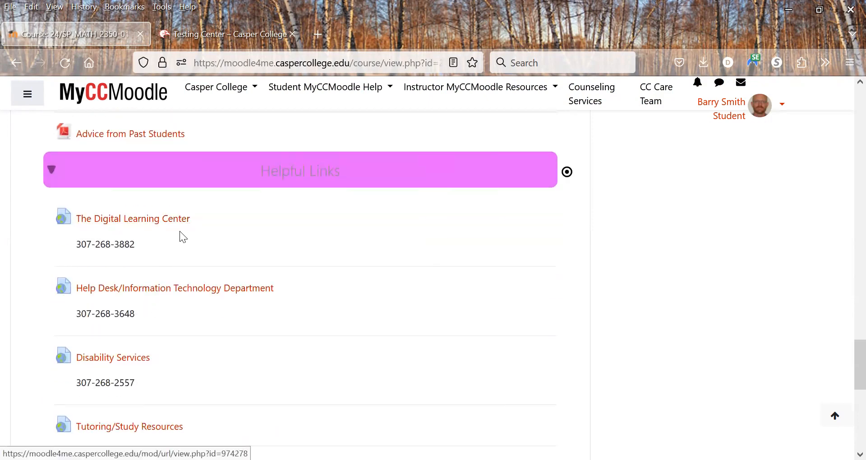
scroll(down, 3)
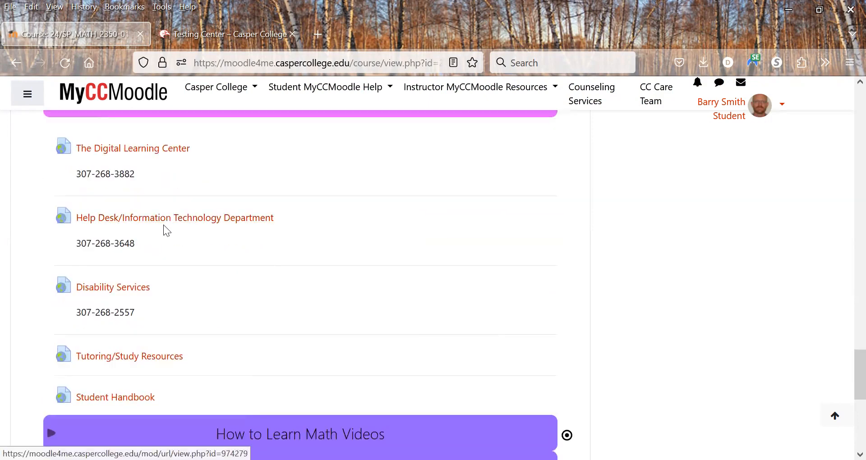
mouse_move(208, 222)
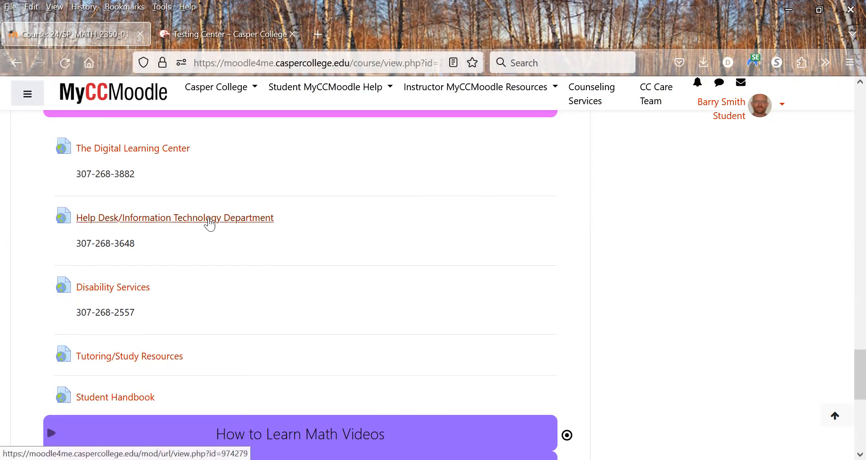
scroll(down, 3)
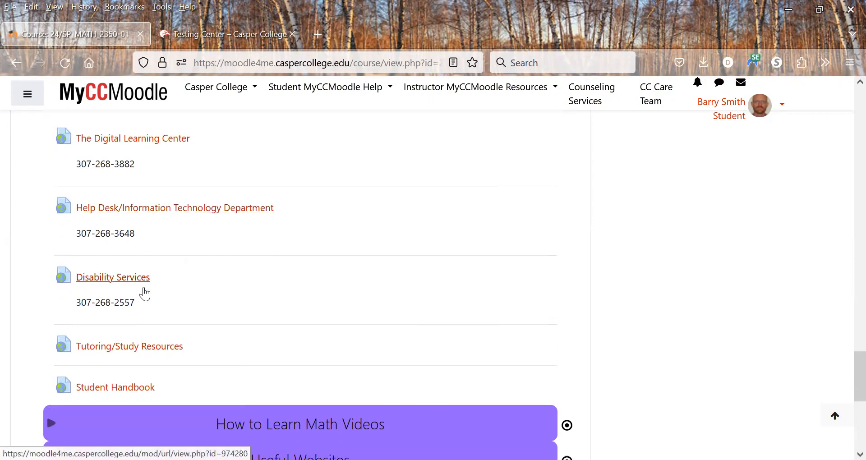
scroll(down, 3)
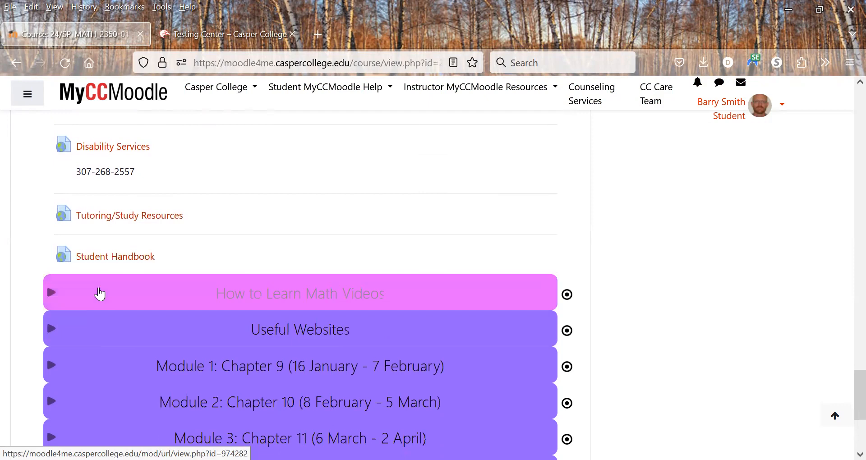
- Expand How to Learn Math Videos to list the Carol Dweck, Angela Duckworth and math anxiety videos
click(300, 292)
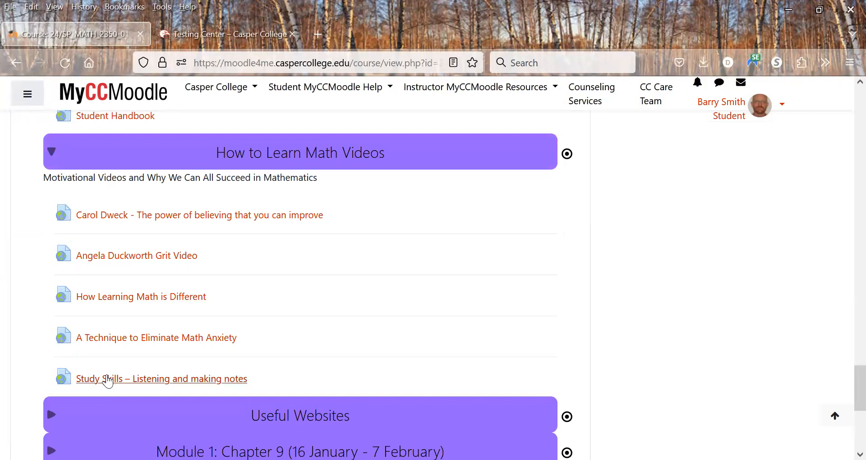
mouse_move(149, 387)
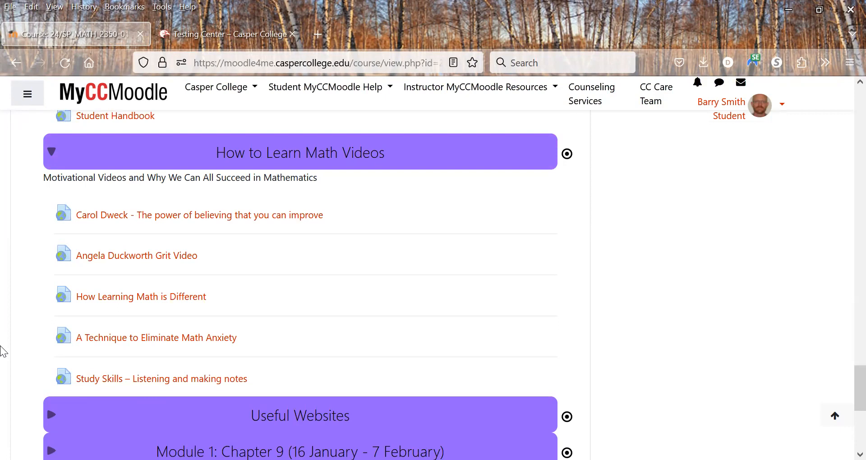
mouse_move(166, 263)
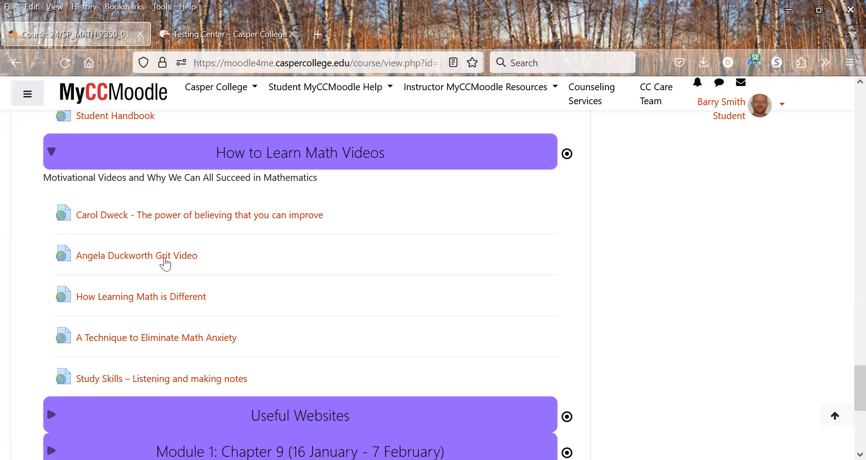
scroll(down, 3)
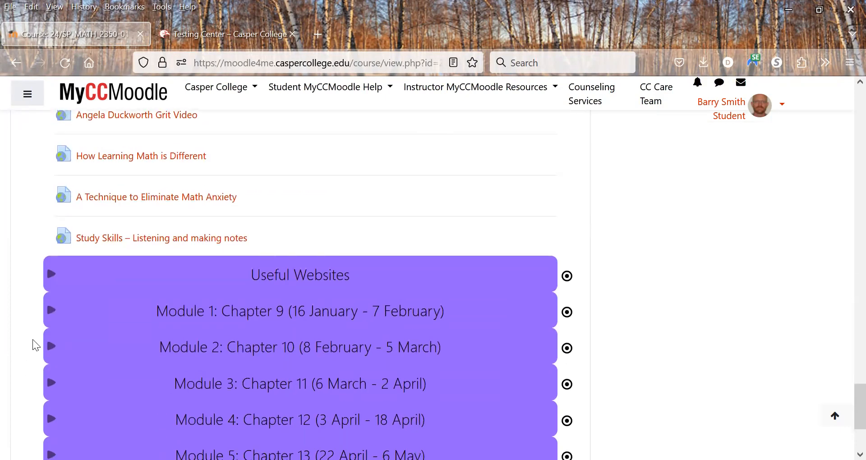
mouse_move(69, 274)
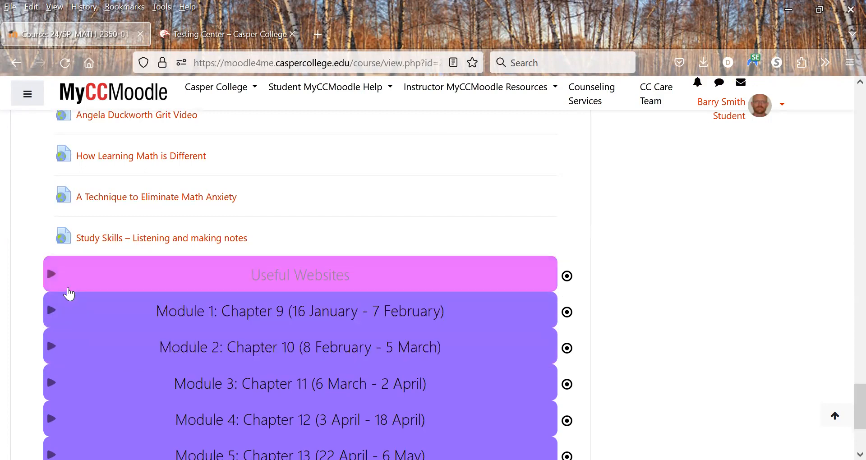
- Expand Useful Websites to show Khan Academy, Desmos and TI Calculator help links
click(52, 274)
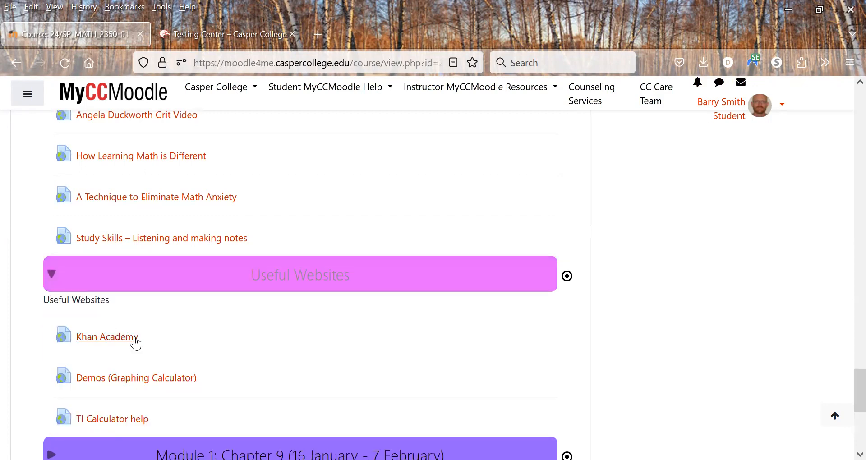
mouse_move(106, 431)
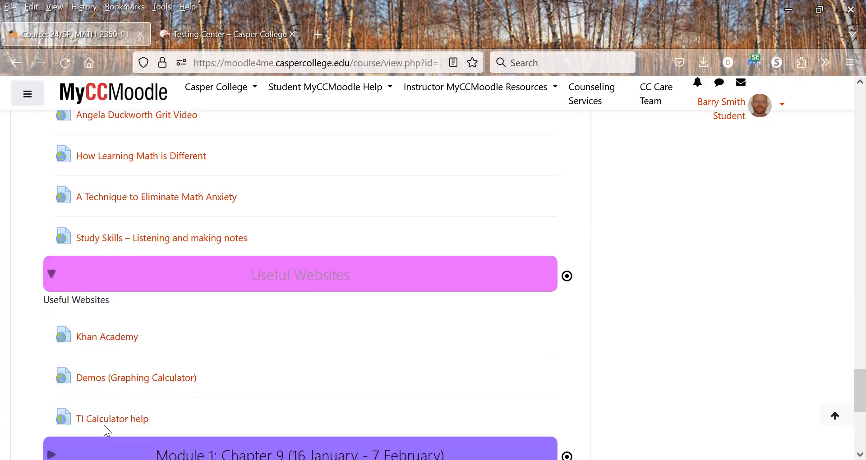
scroll(down, 3)
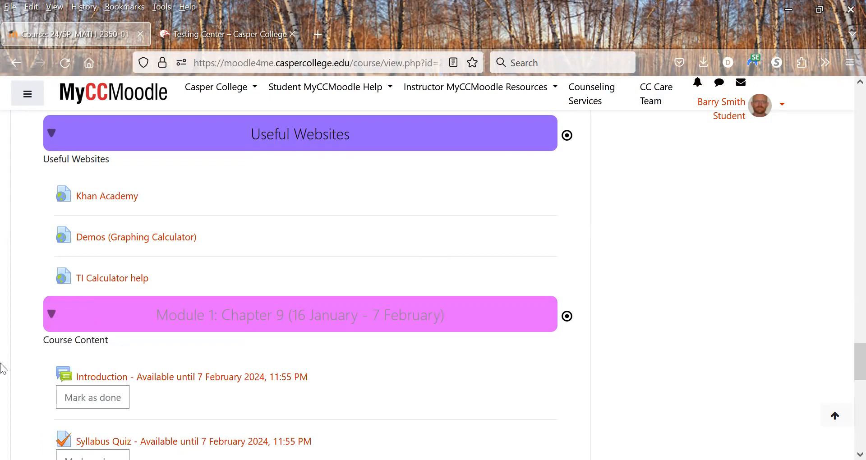
- Scroll through Module 1: Chapter 9 items: Email me, Mathematics Poll, Learning Outcomes and Study Skills Journal
scroll(down, 3)
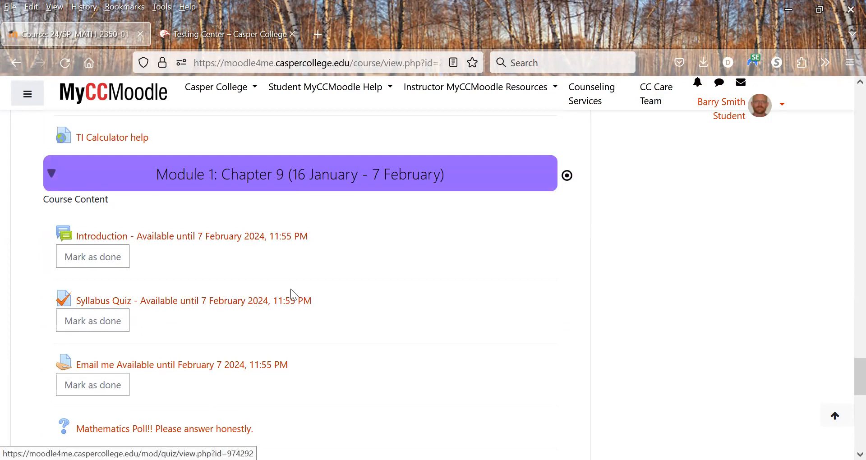
scroll(down, 3)
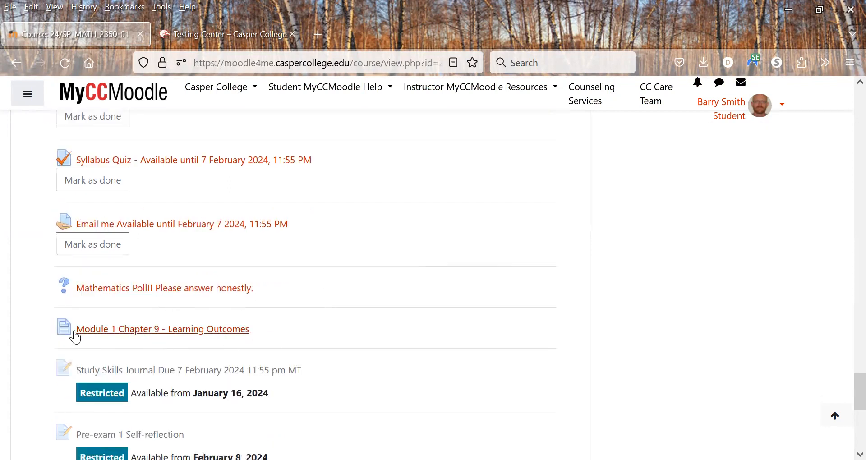
scroll(down, 3)
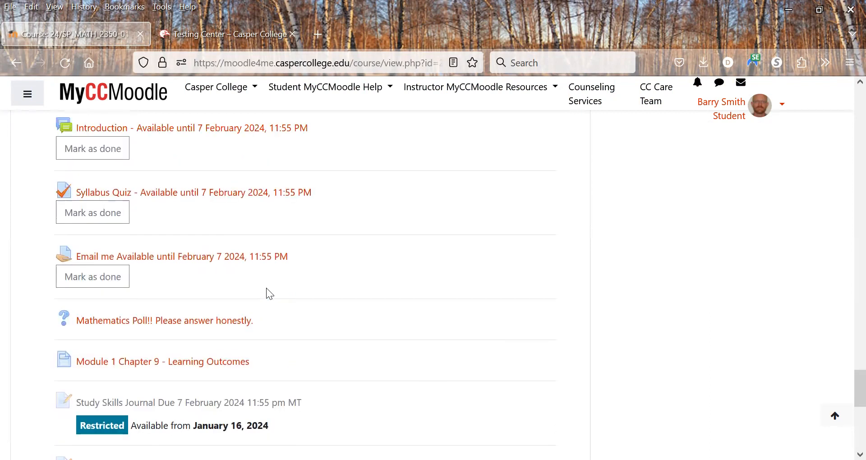
scroll(down, 3)
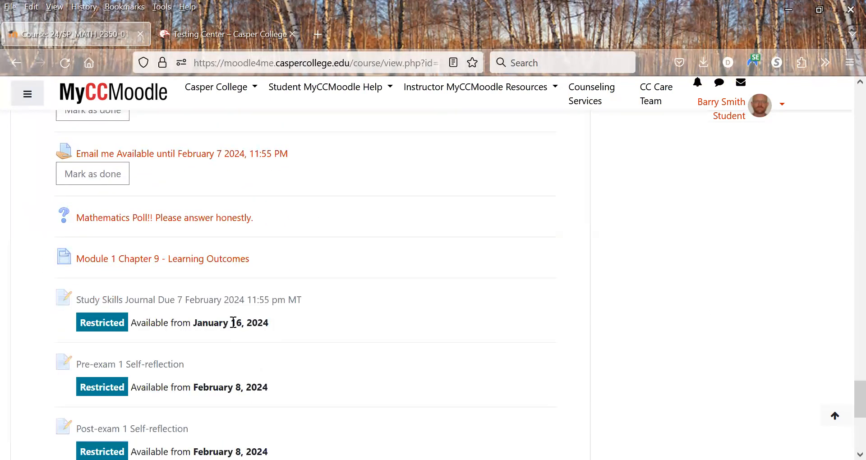
scroll(down, 3)
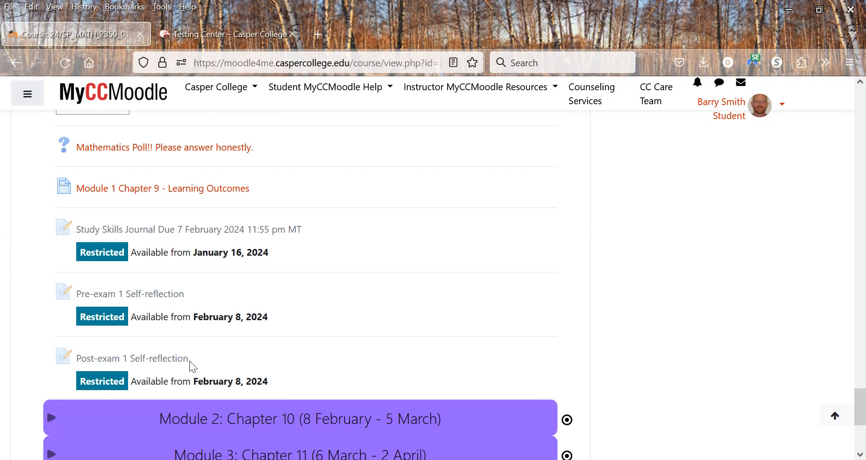
mouse_move(198, 366)
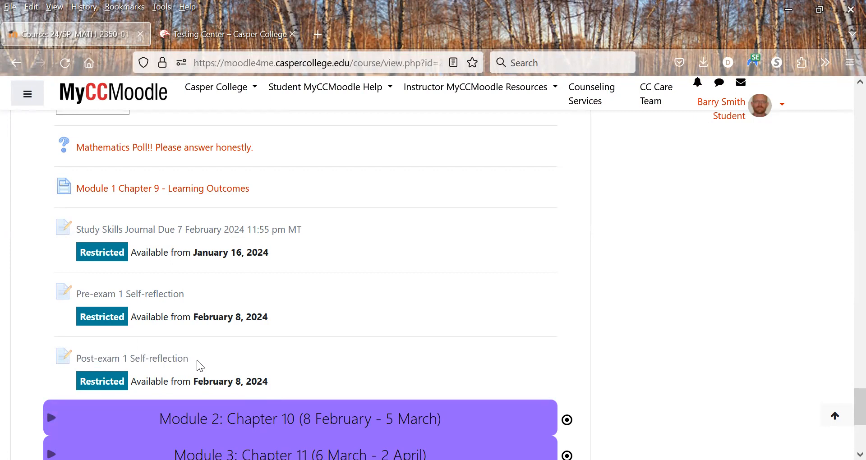
mouse_move(187, 301)
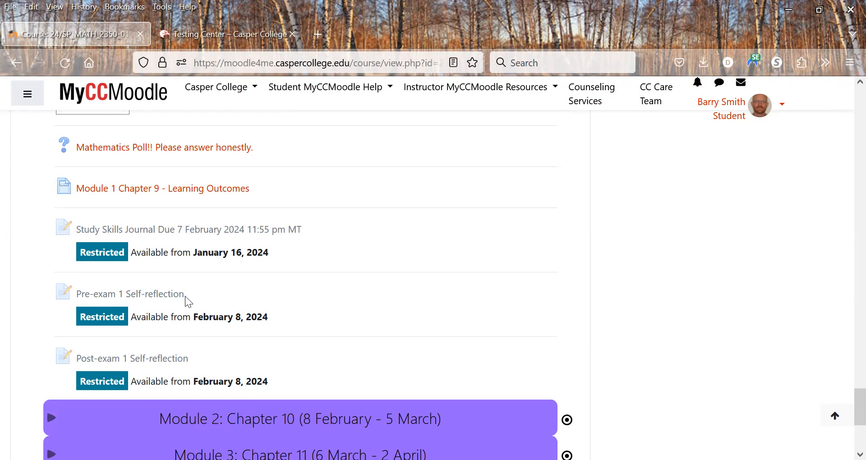
mouse_move(290, 366)
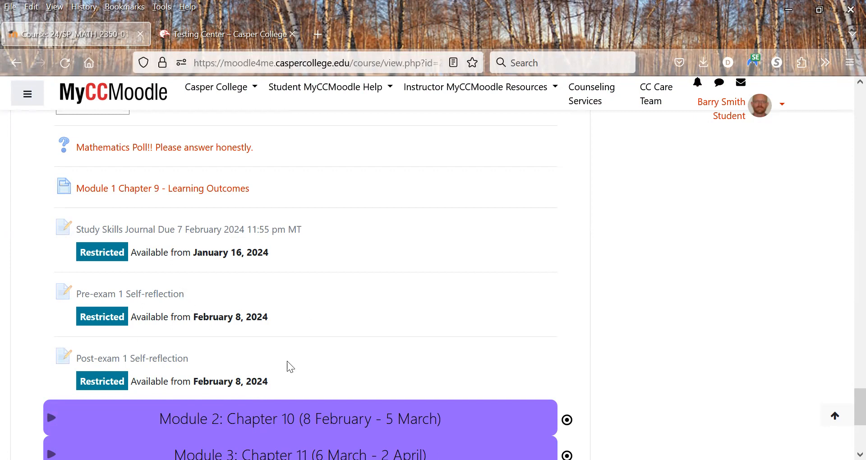
mouse_move(253, 332)
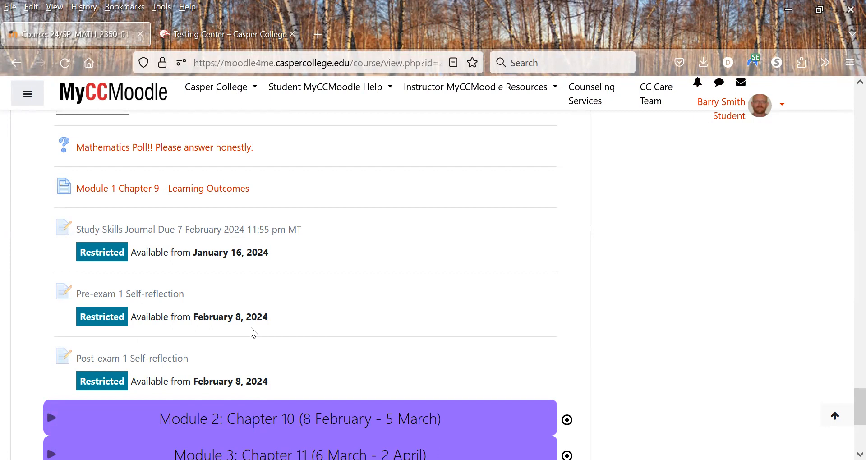
mouse_move(183, 328)
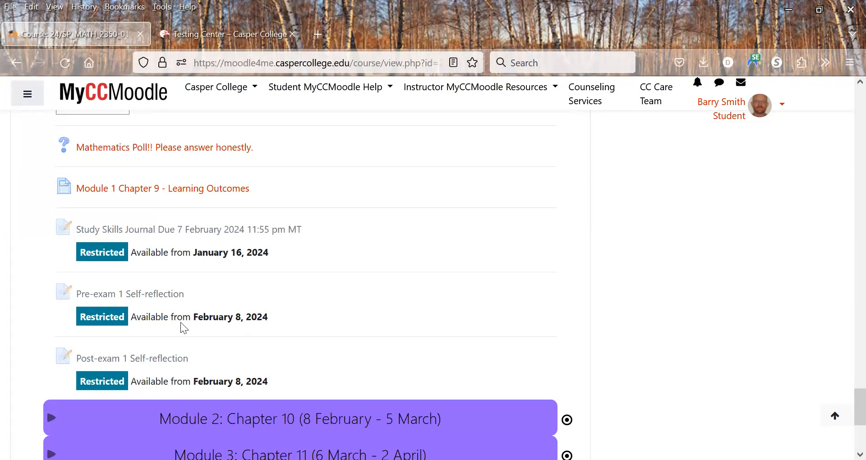
scroll(down, 3)
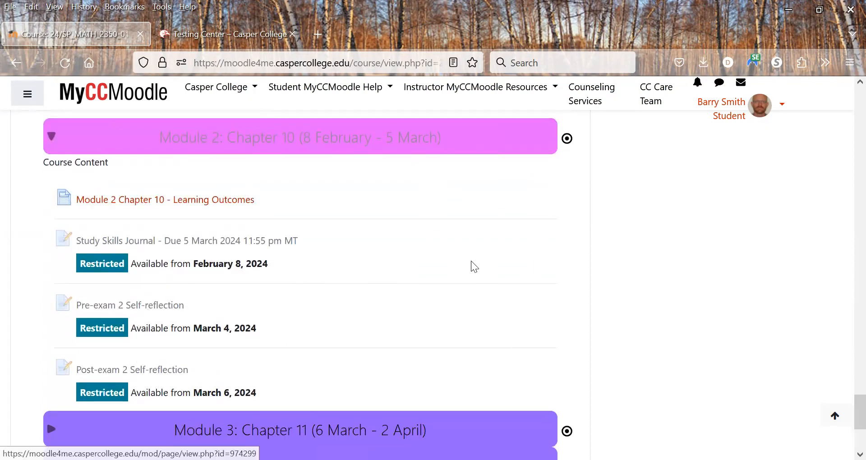
mouse_move(338, 301)
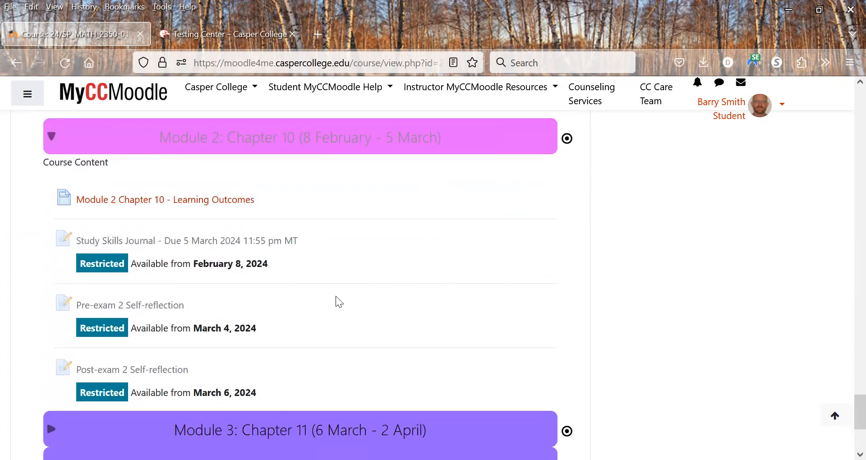